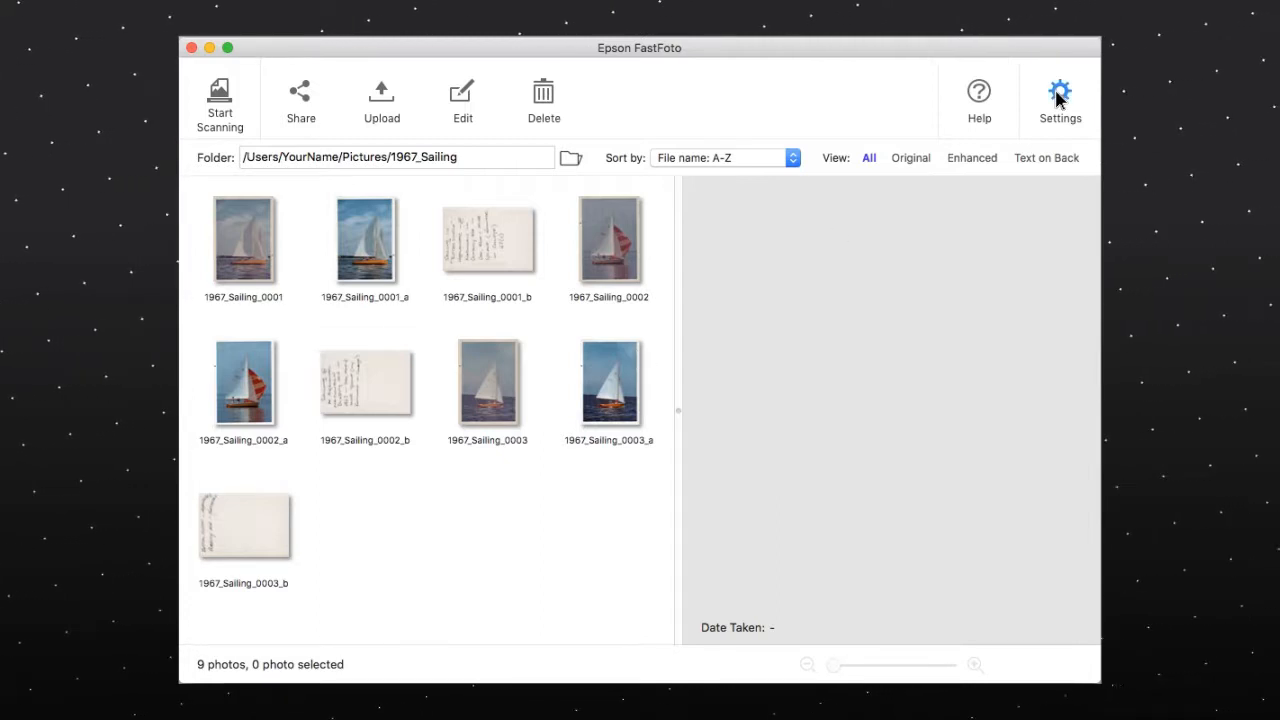
# - In FastFoto settings, choose 'Save my files to Photos and to a folder' under Organization
pyautogui.click(1059, 95)
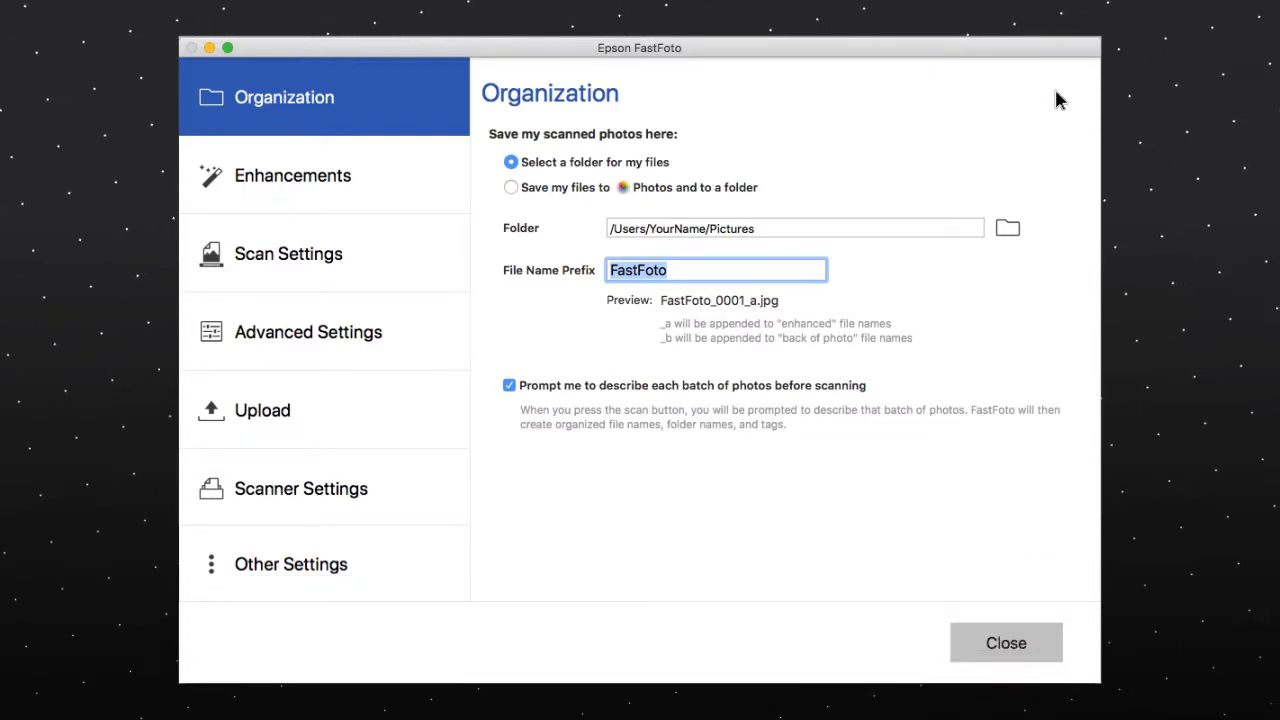
pyautogui.click(511, 187)
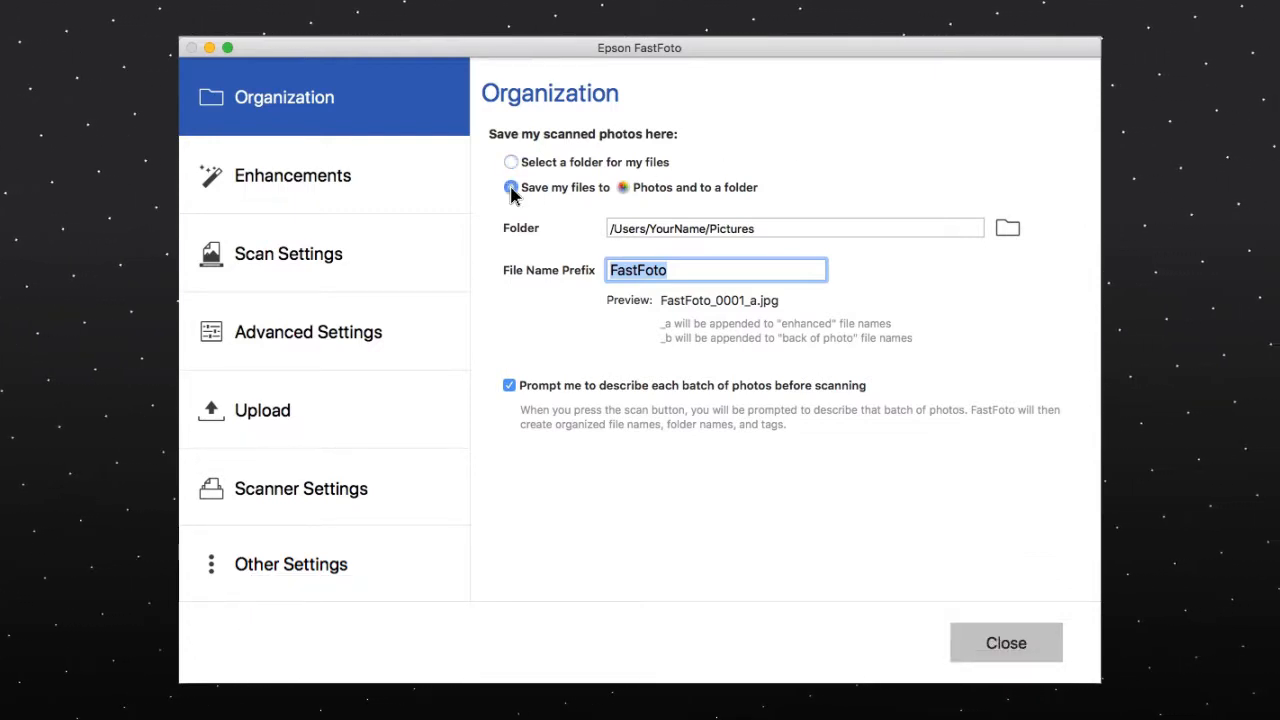
pyautogui.click(511, 187)
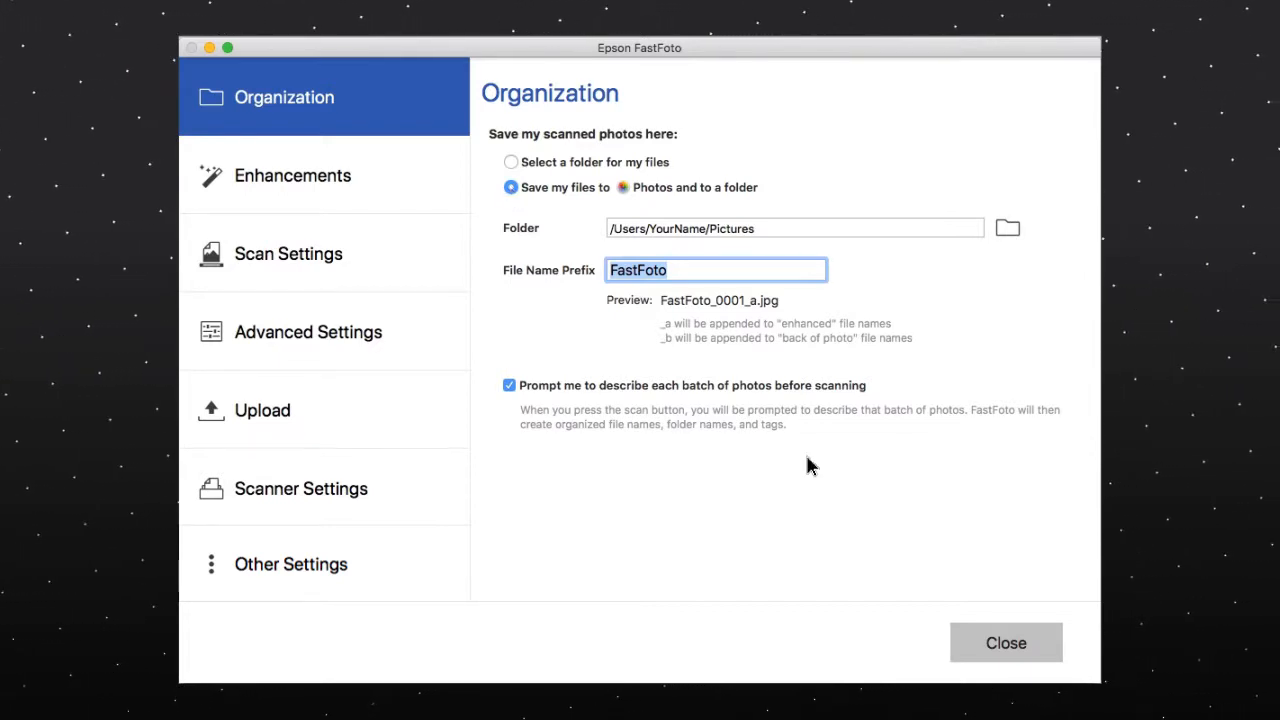
pyautogui.moveTo(730, 395)
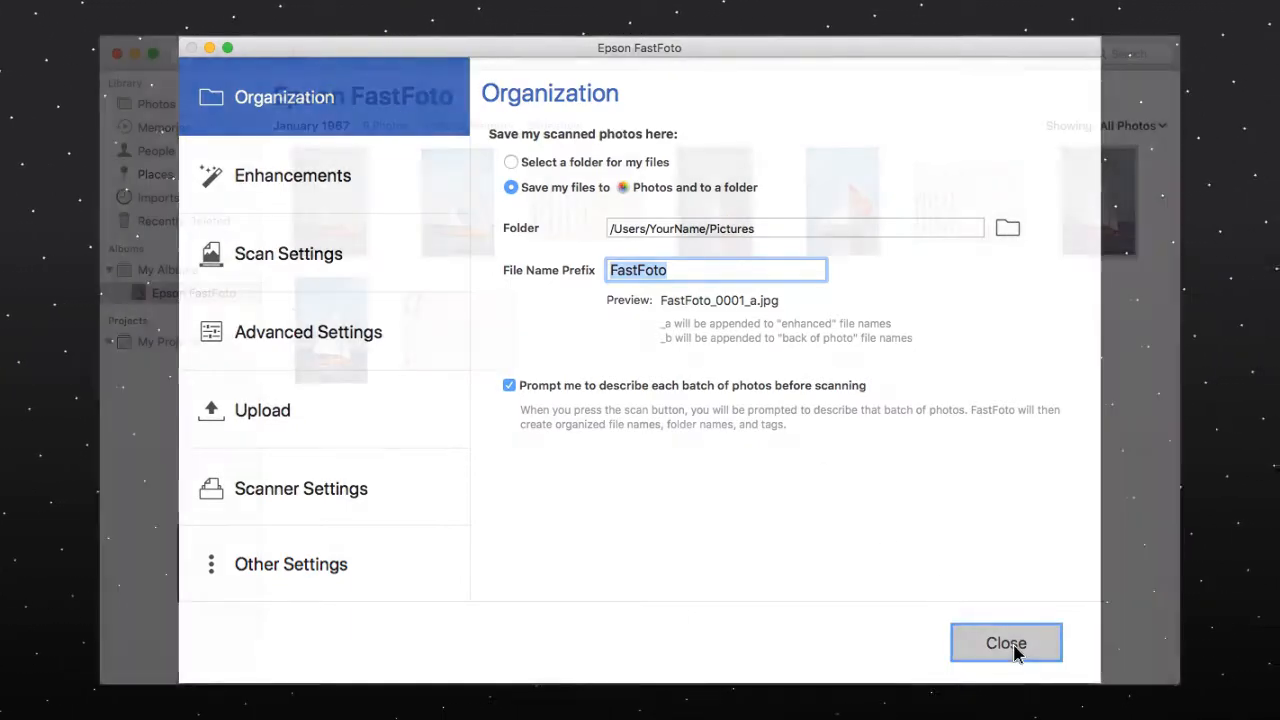
# - Close FastFoto settings and view the nine 1967 sailing scans in Photos' Epson FastFoto album
pyautogui.click(1006, 643)
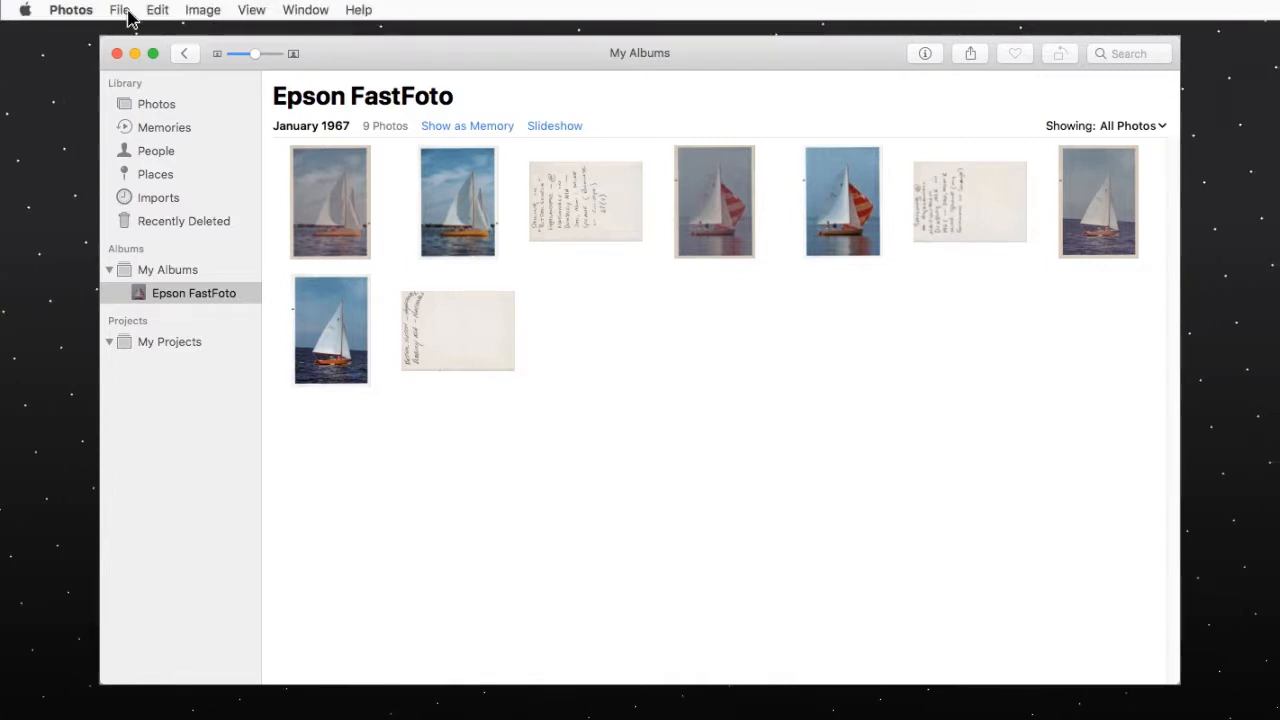
pyautogui.click(119, 10)
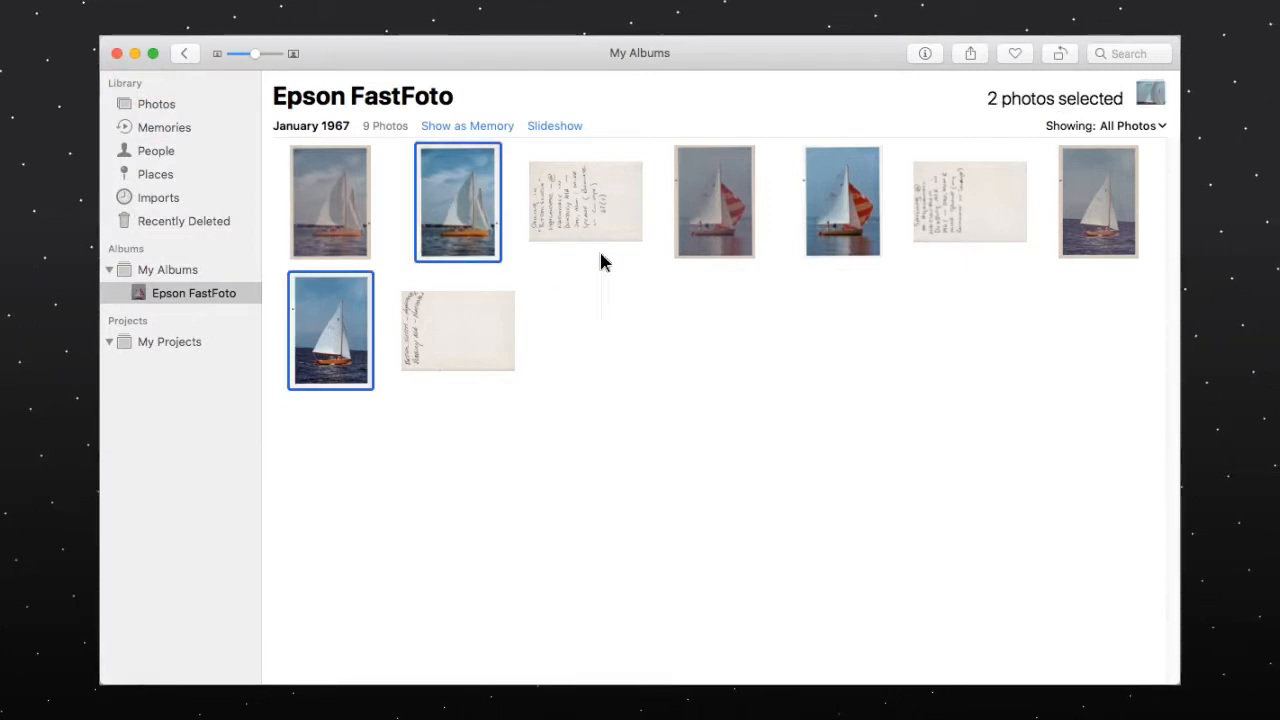
pyautogui.click(969, 53)
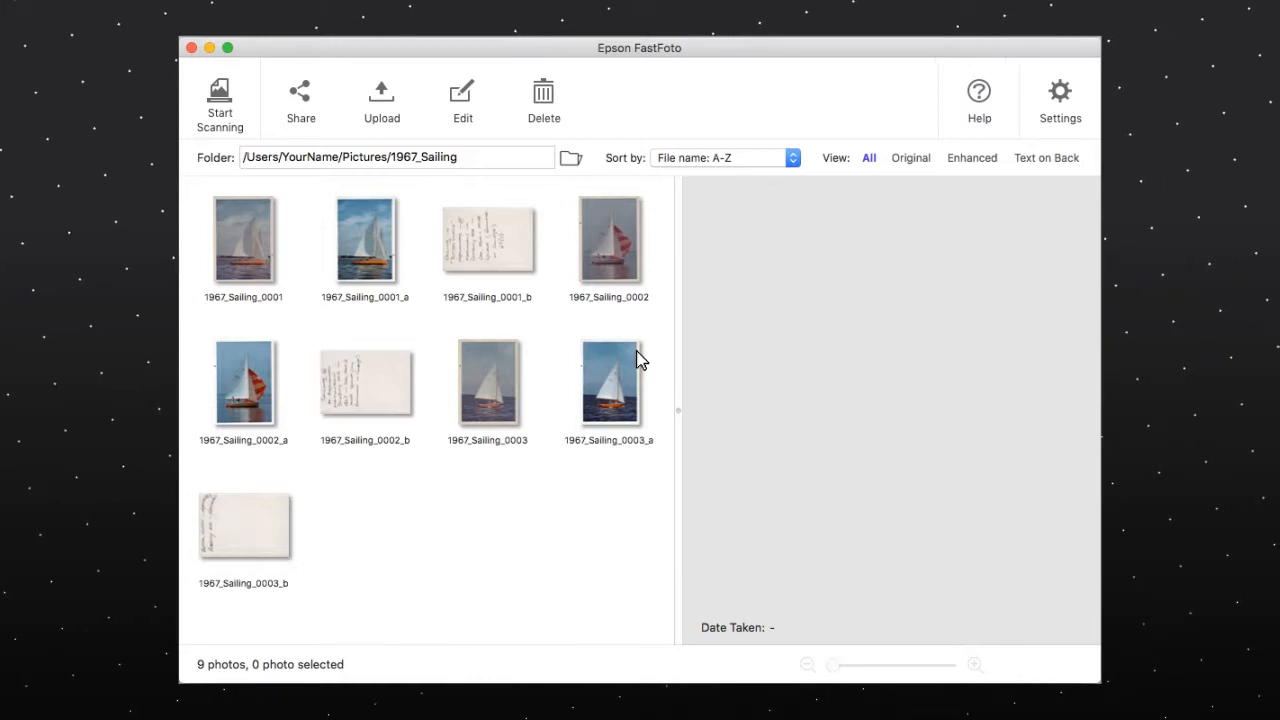
pyautogui.moveTo(820, 254)
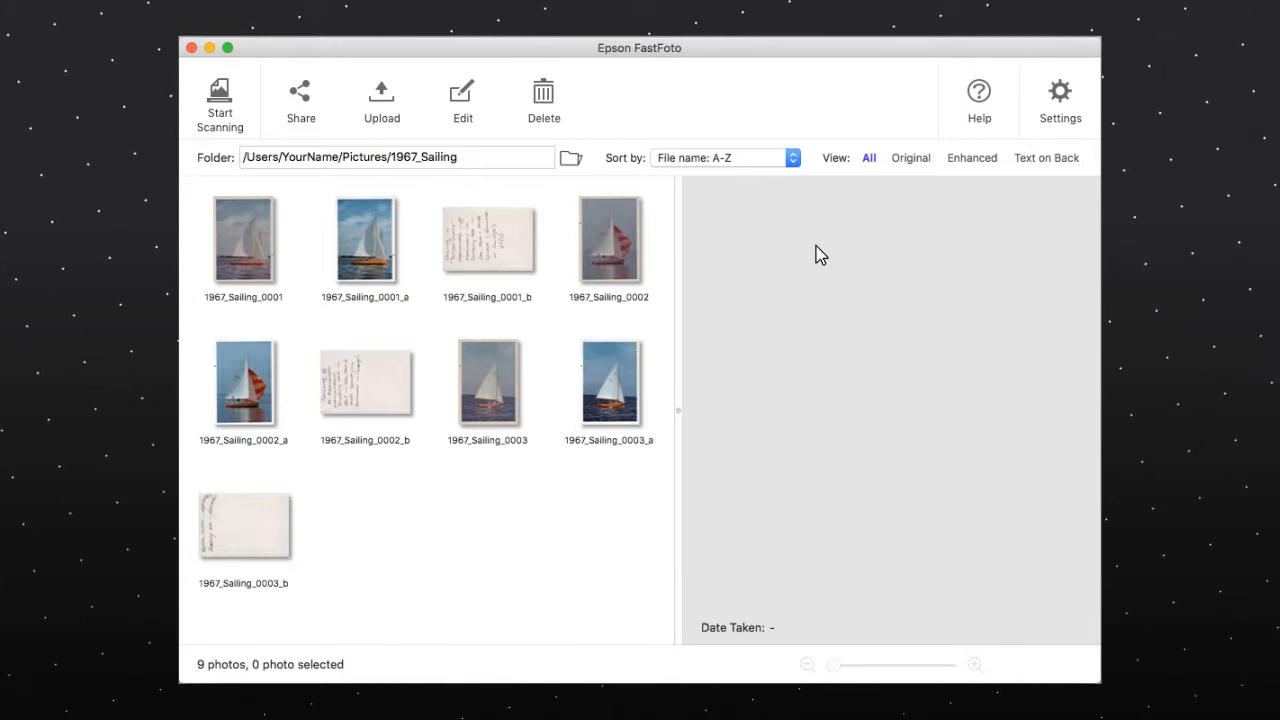
# - Show the Upload page of FastFoto settings with Dropbox and Google Drive options
pyautogui.click(1059, 100)
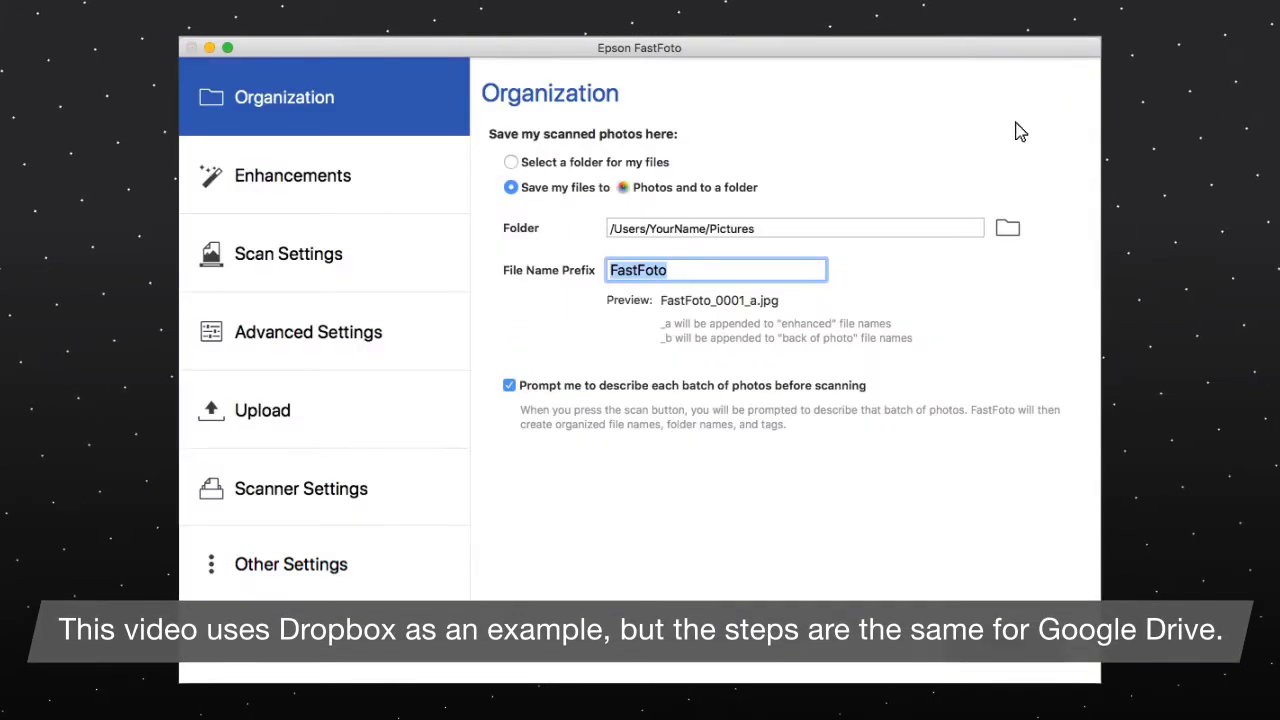
pyautogui.moveTo(405, 414)
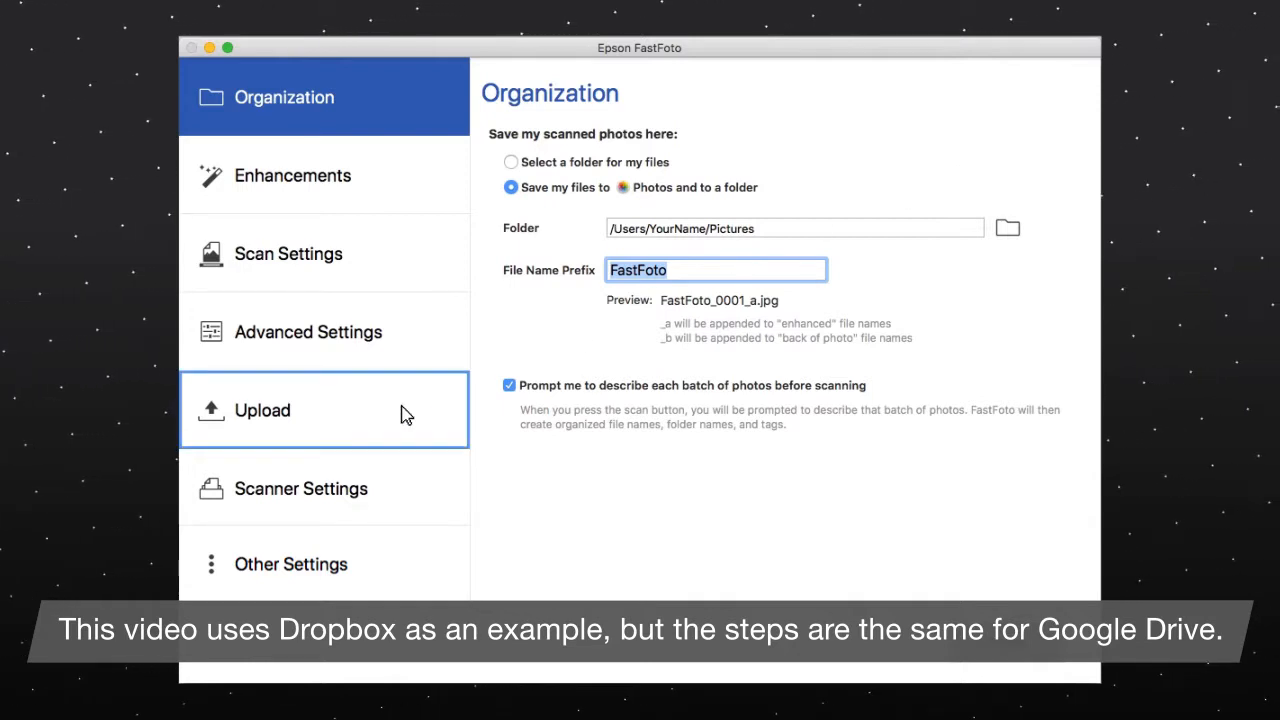
pyautogui.click(262, 410)
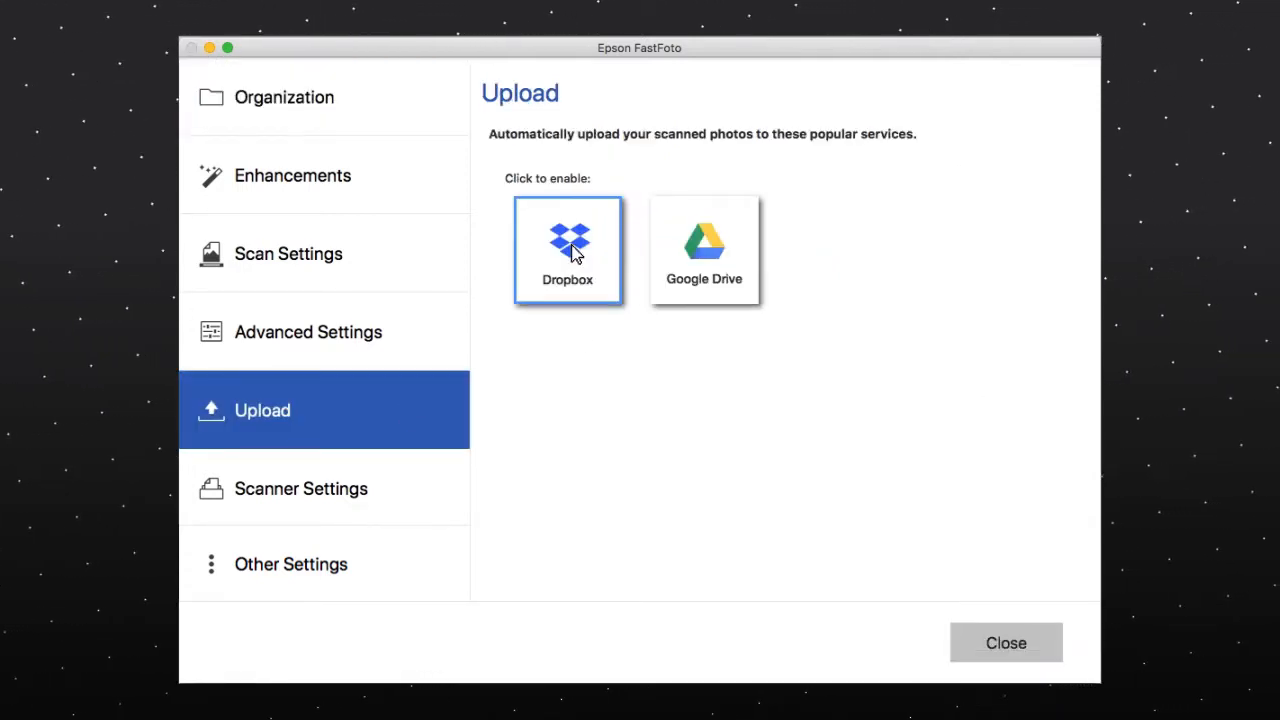
# - Enable Dropbox upload of original, enhanced and back-of-photo scans, and confirm with OK
pyautogui.click(567, 250)
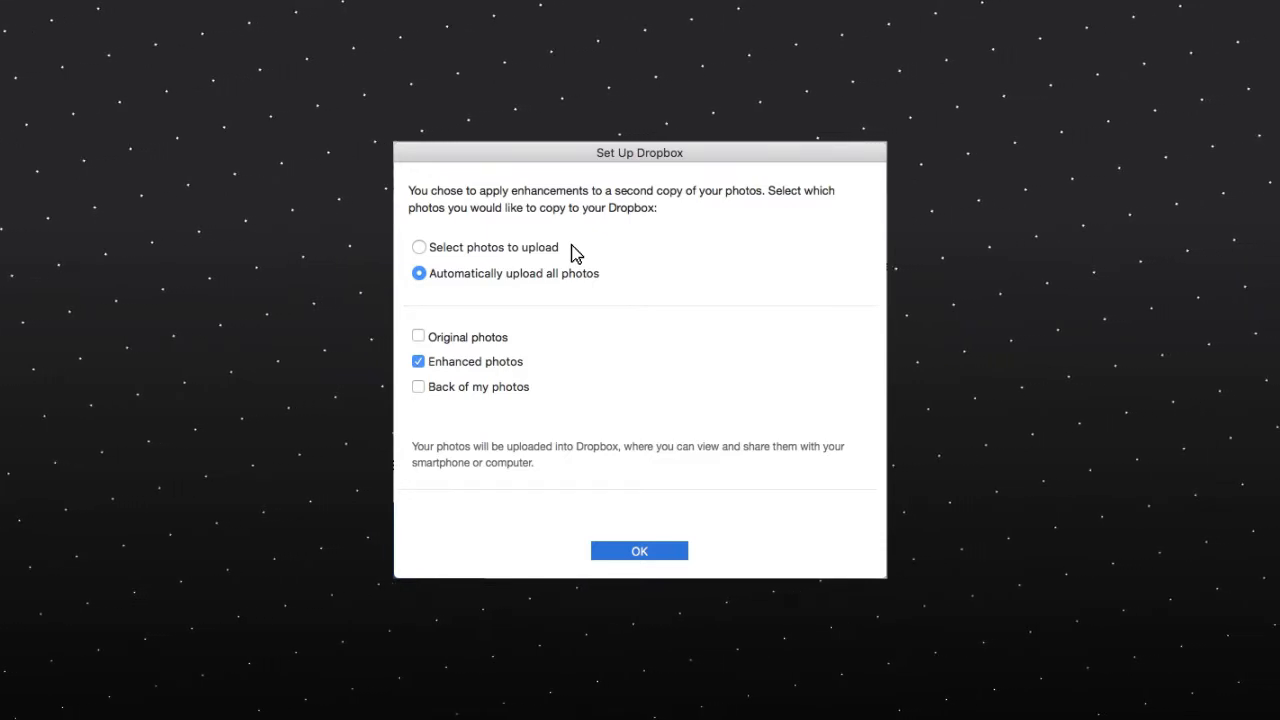
pyautogui.click(418, 337)
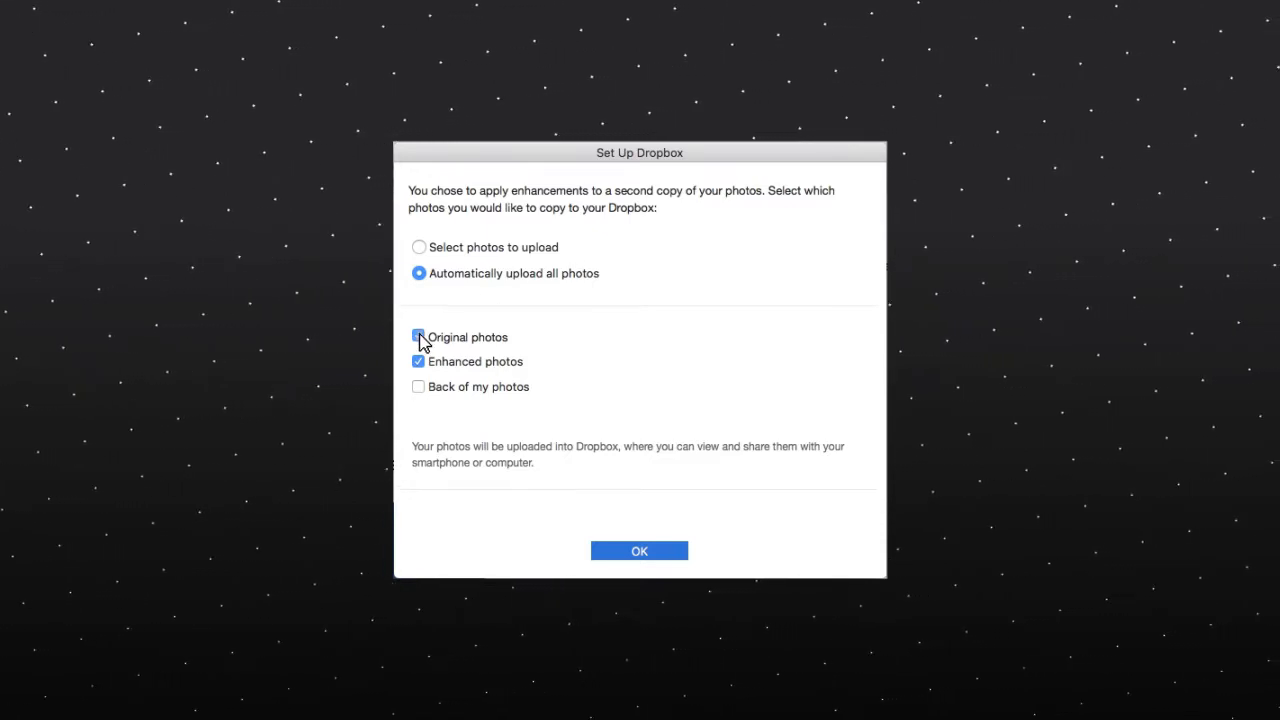
pyautogui.click(418, 337)
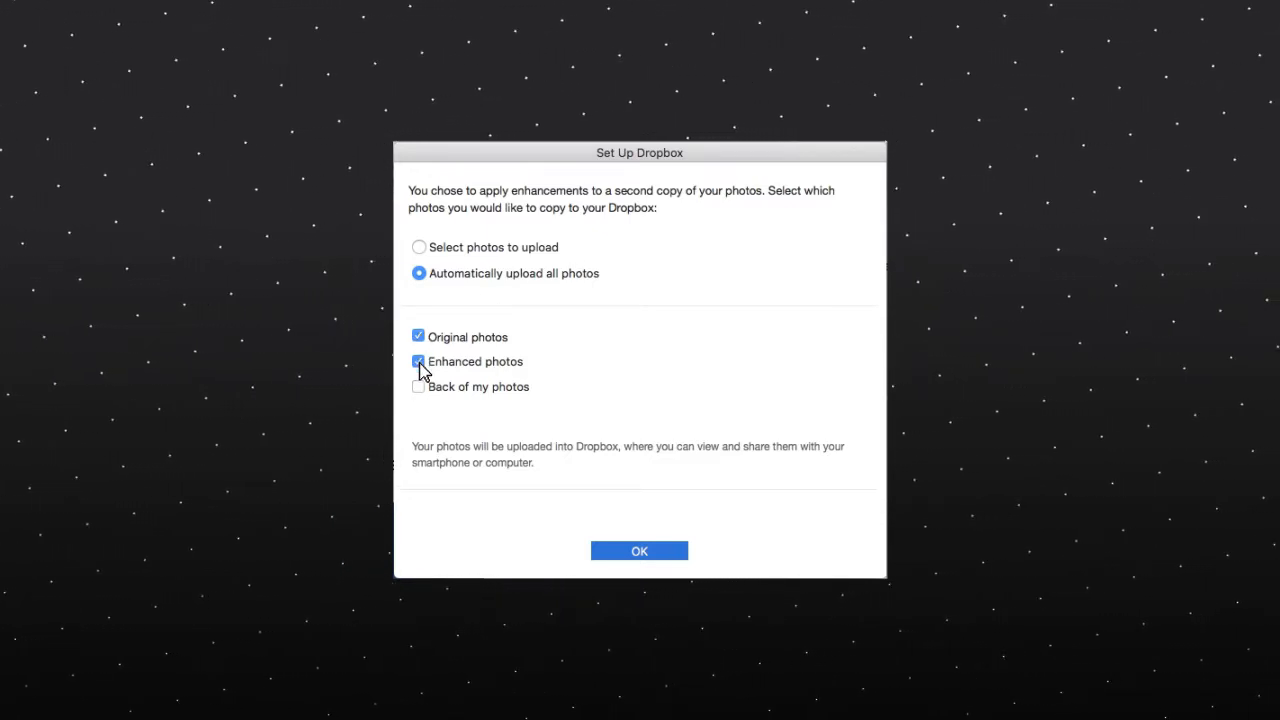
pyautogui.click(418, 387)
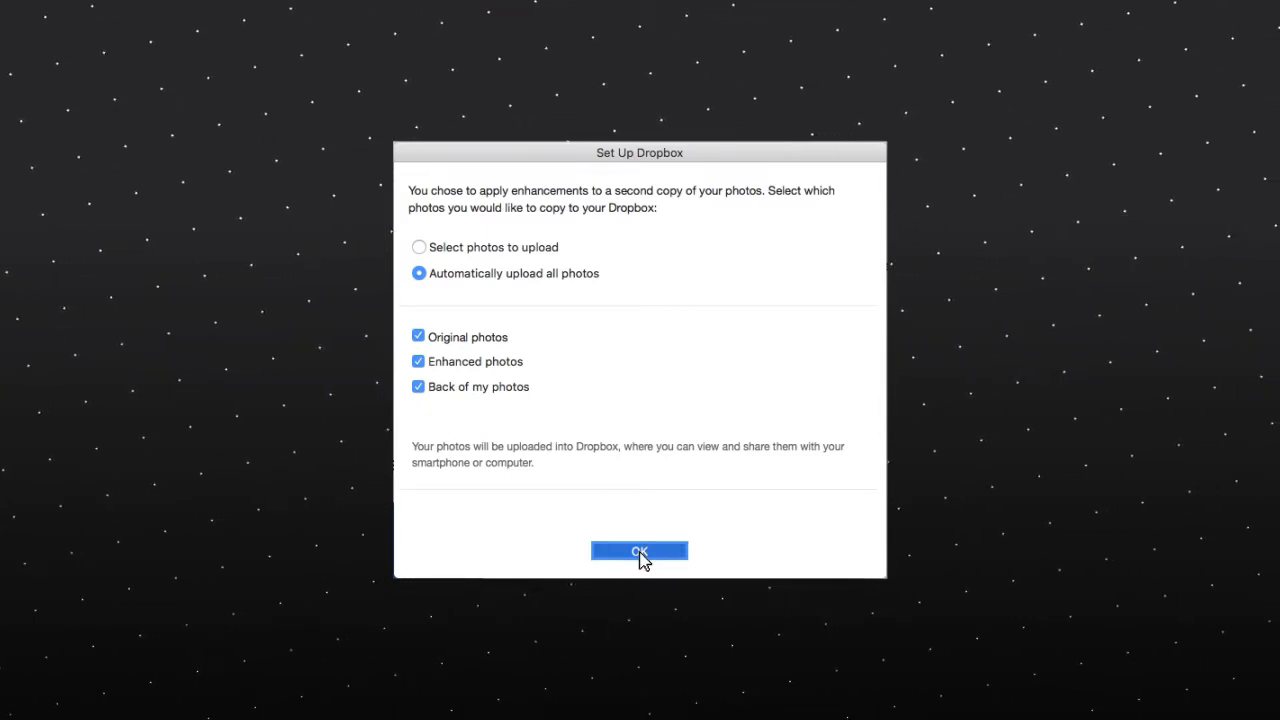
pyautogui.click(639, 551)
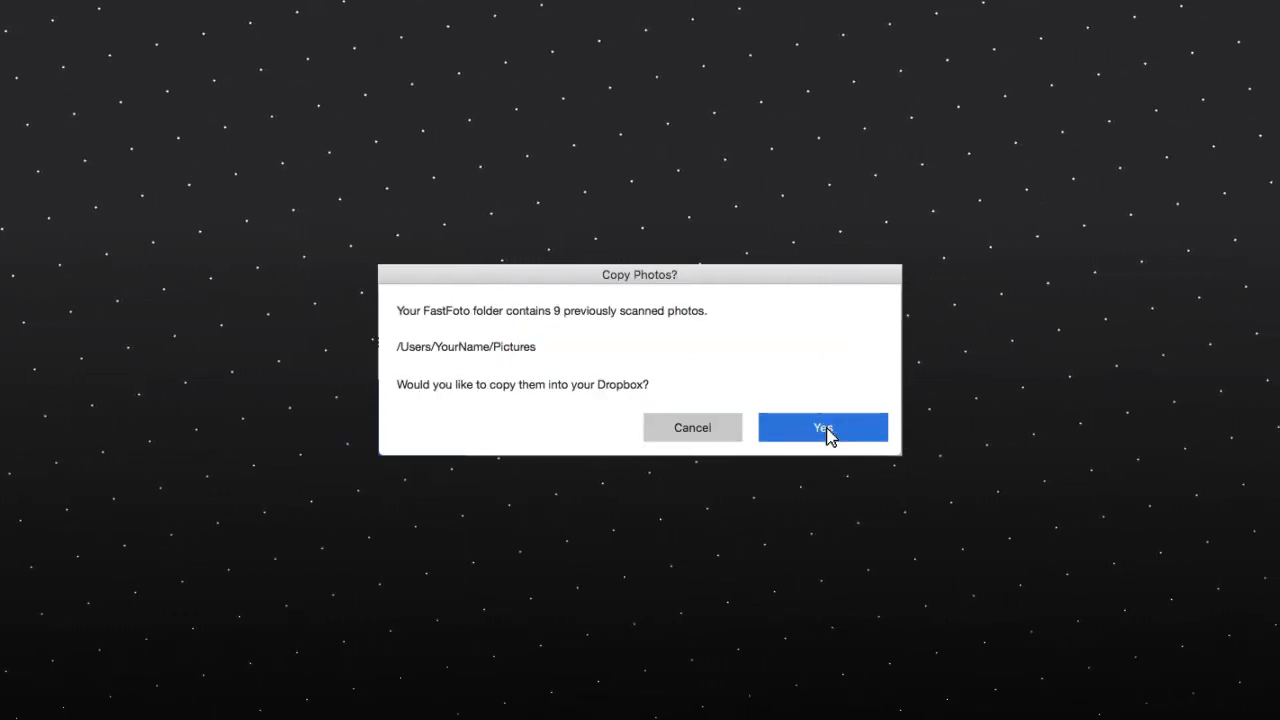
# - Copy the nine earlier scans to Dropbox and close the settings window
pyautogui.click(822, 427)
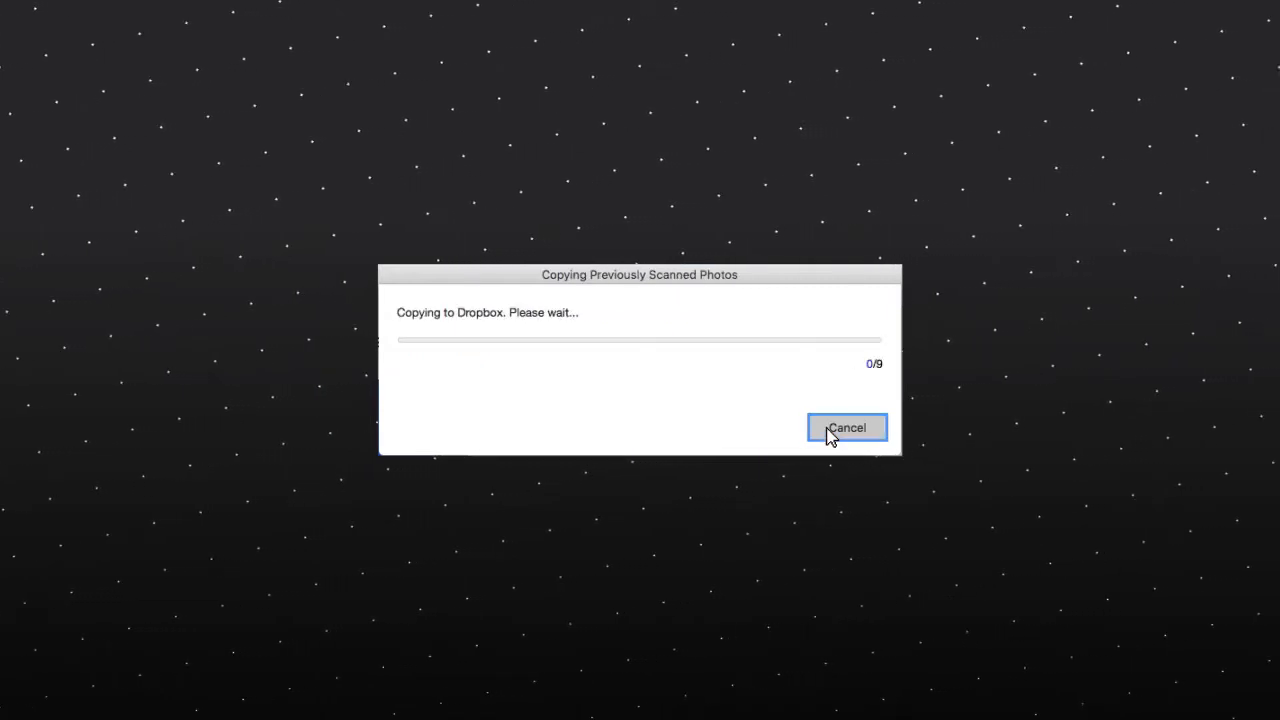
pyautogui.click(846, 427)
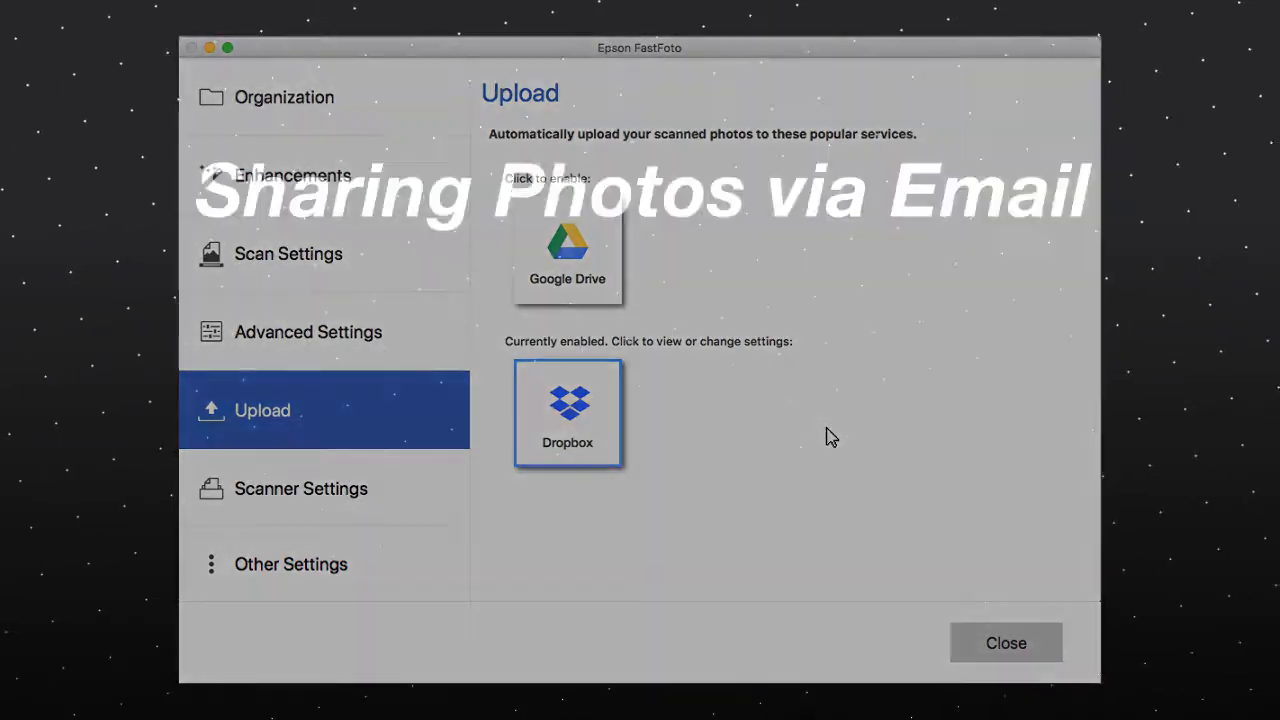
pyautogui.click(1005, 643)
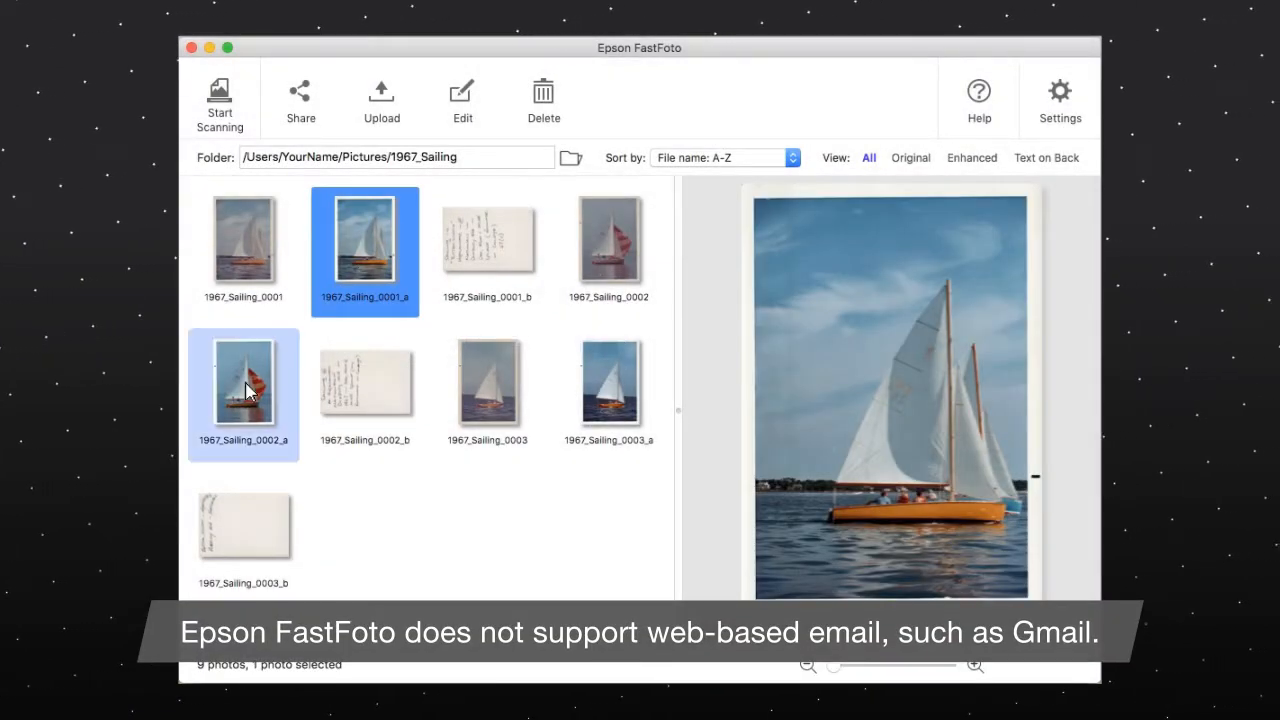
# - Select 1967_Sailing_0001_a, 0002_a and 0003_a and share them via Email
pyautogui.click(609, 388)
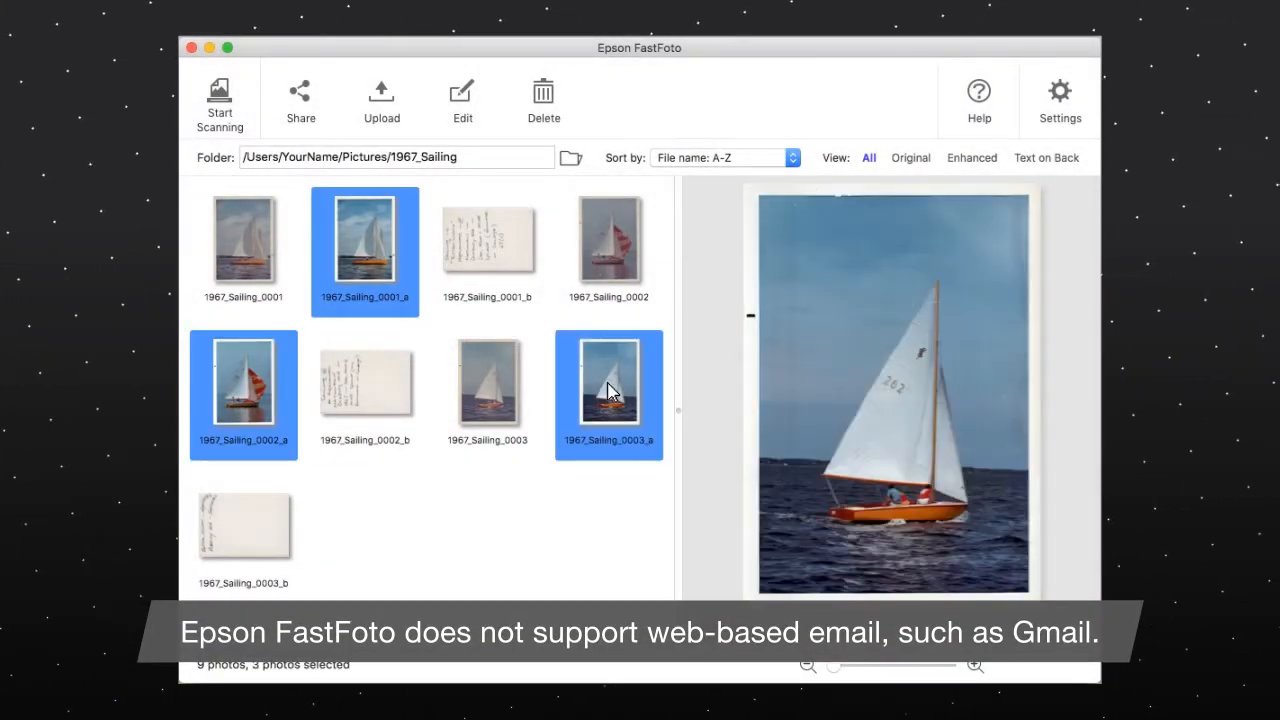
pyautogui.click(300, 100)
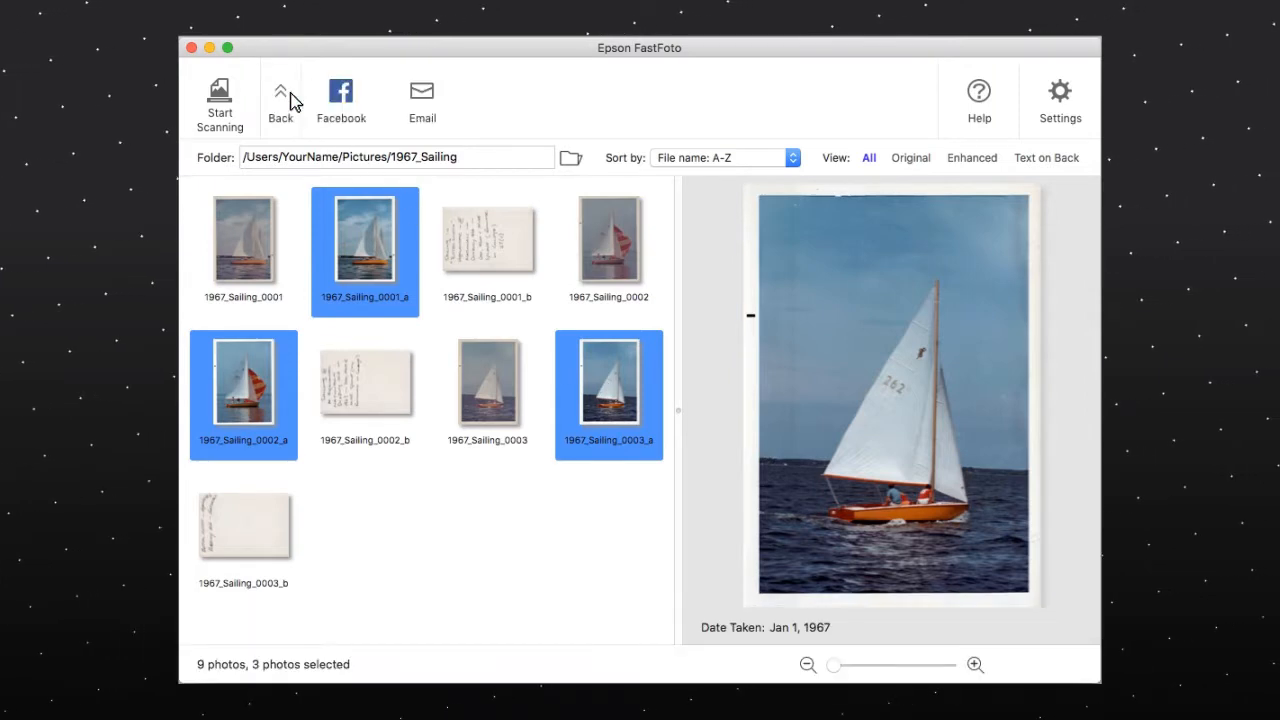
pyautogui.moveTo(422, 95)
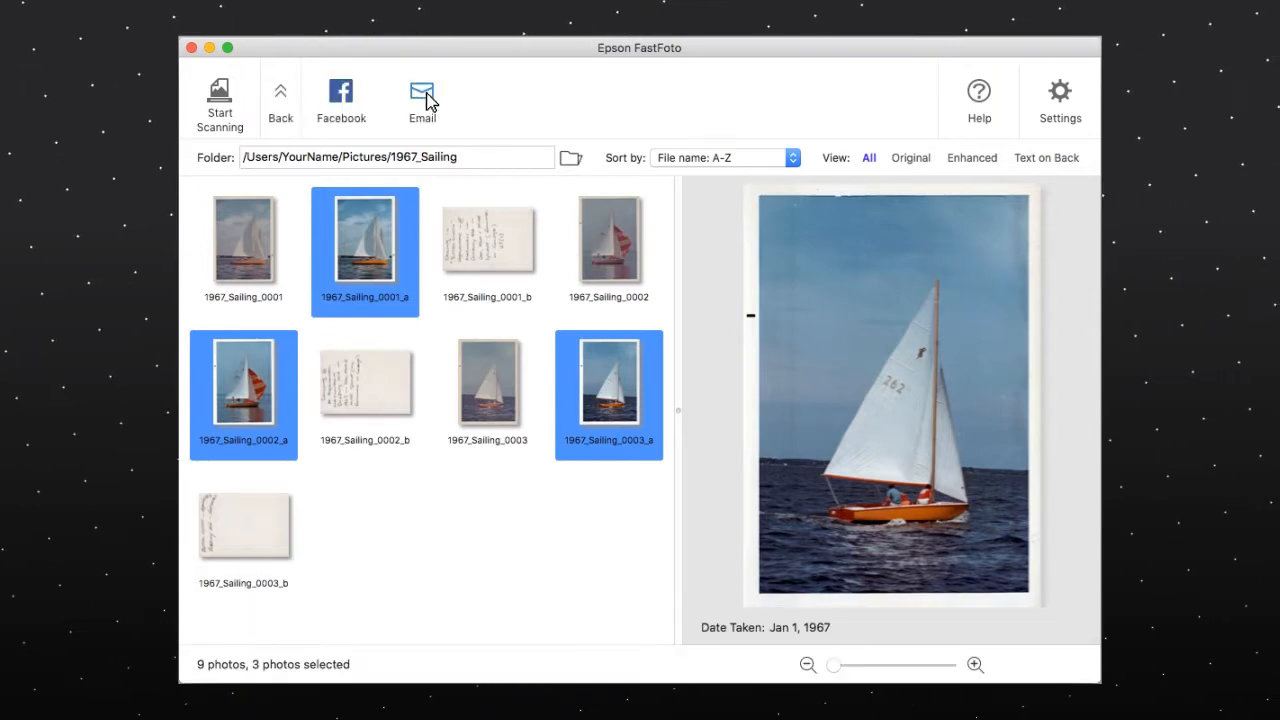
pyautogui.click(422, 97)
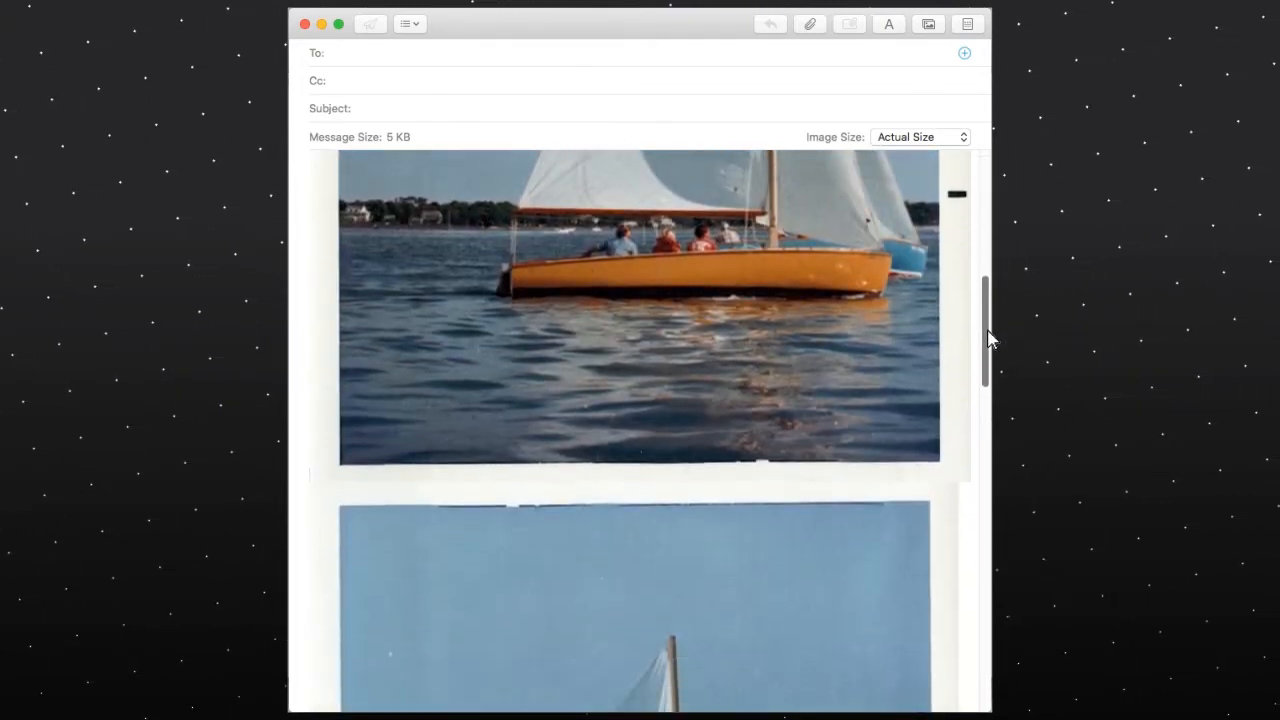
# - Scroll the new Mail draft to review the attached sailing photos
pyautogui.scroll(-3)
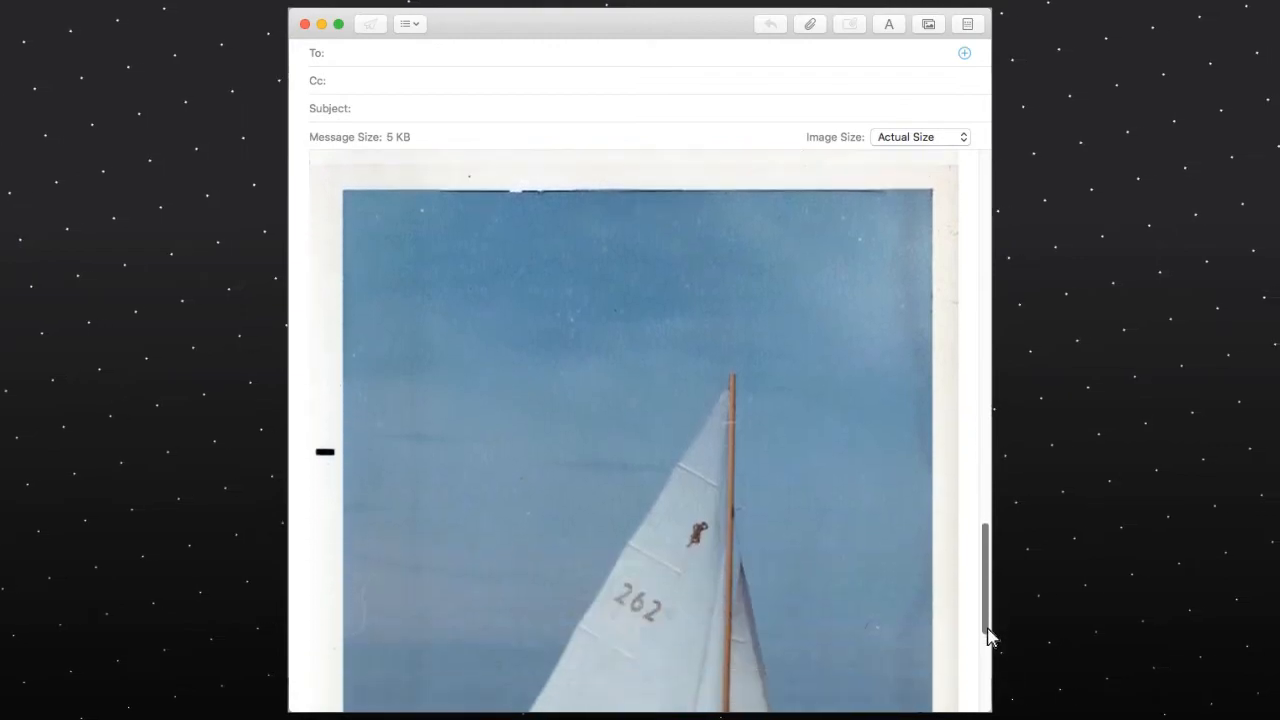